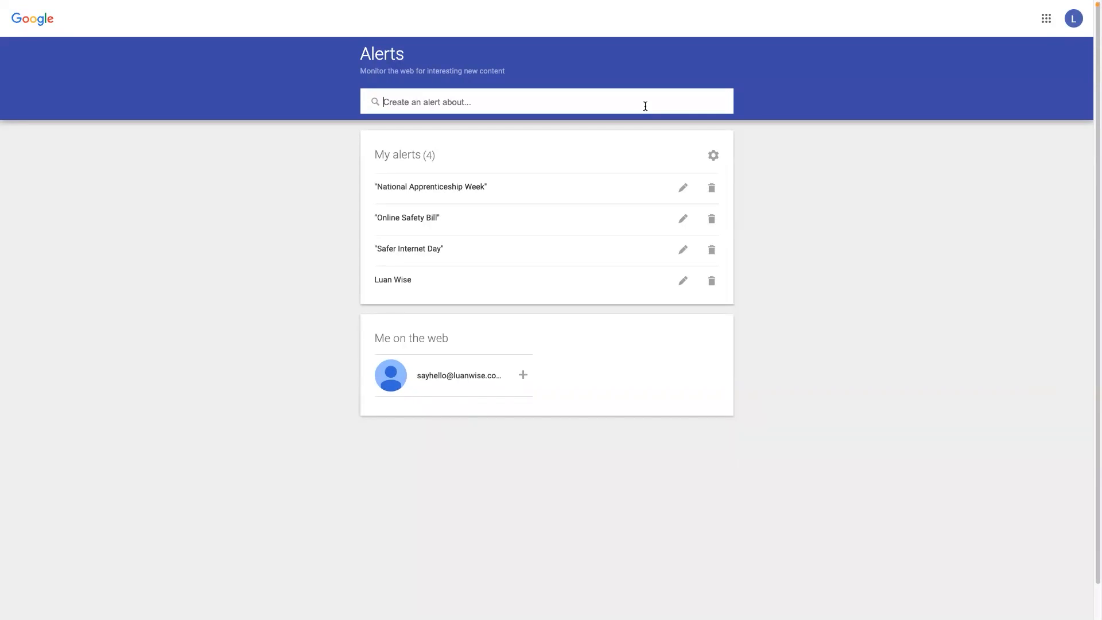
Enter "International Women's Day" in quotes as the alert query to preview matching news
type("\"International Women's Day")
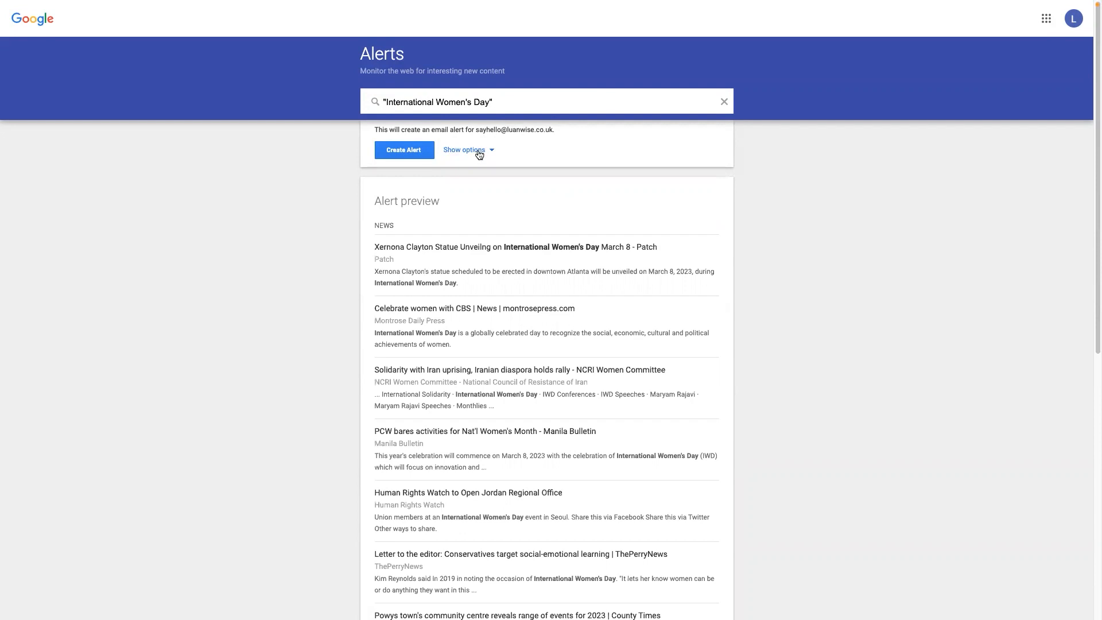
Show the alert options and keep Any Region and Only the best results
left_click(463, 150)
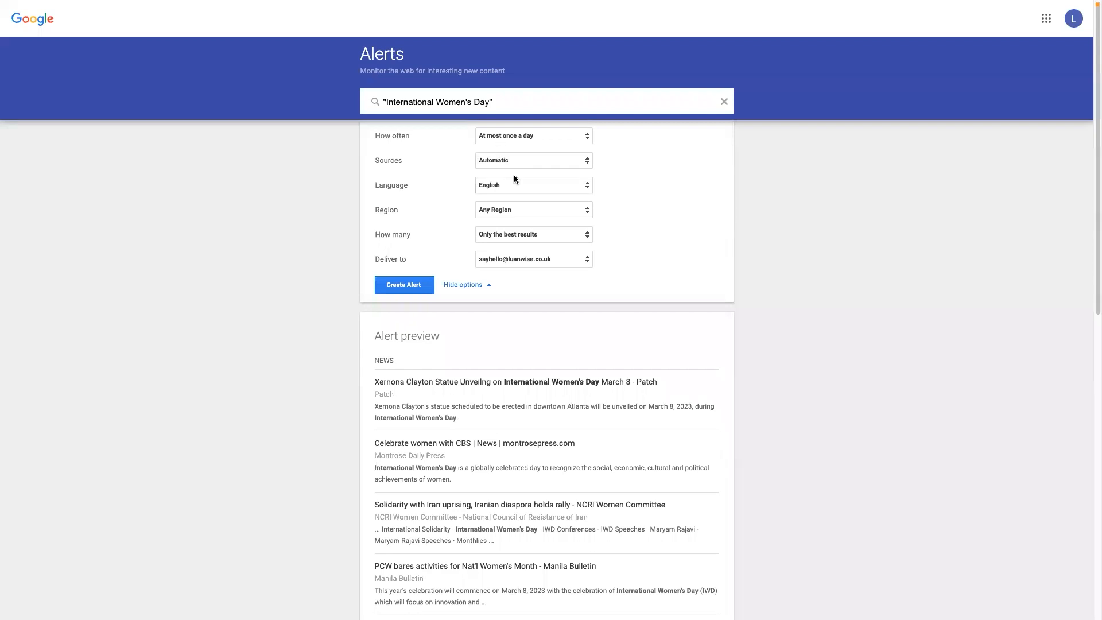
left_click(534, 210)
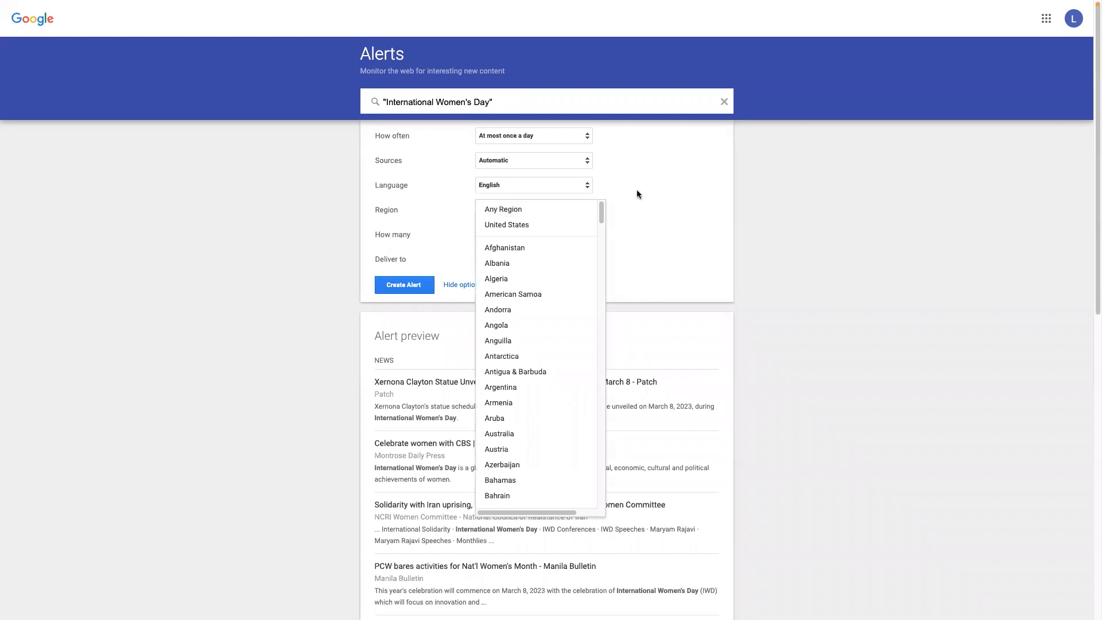
left_click(503, 209)
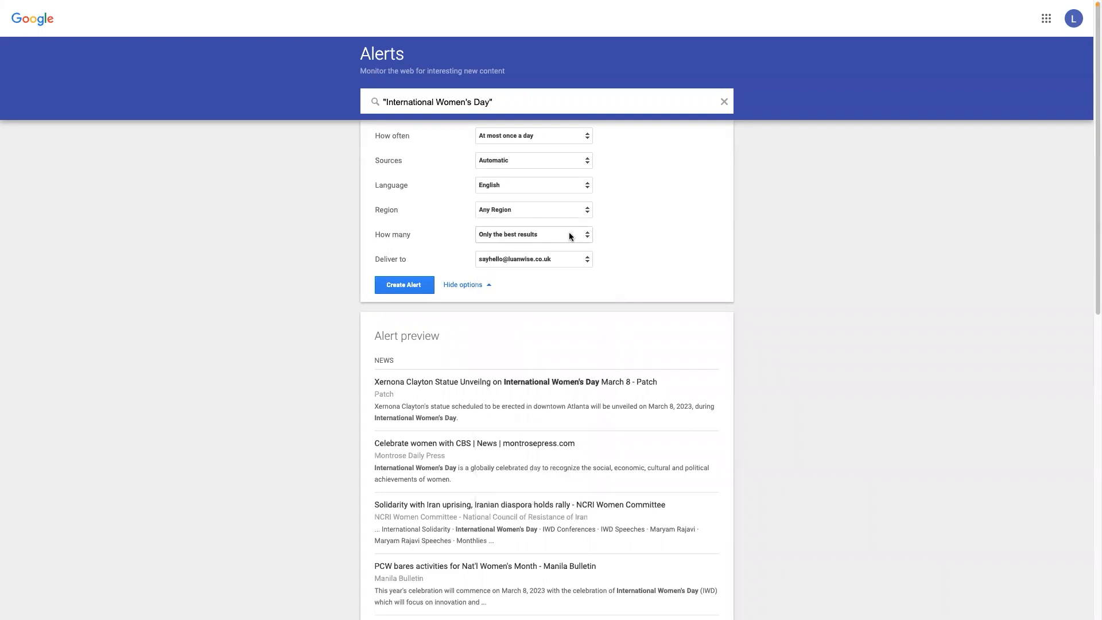
left_click(533, 235)
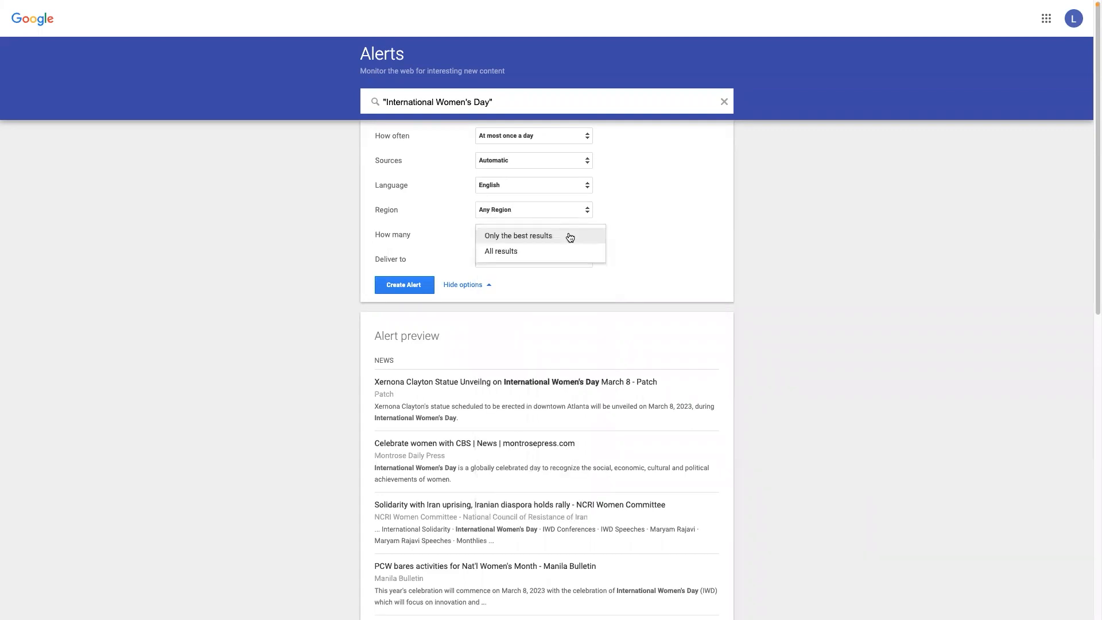
left_click(518, 235)
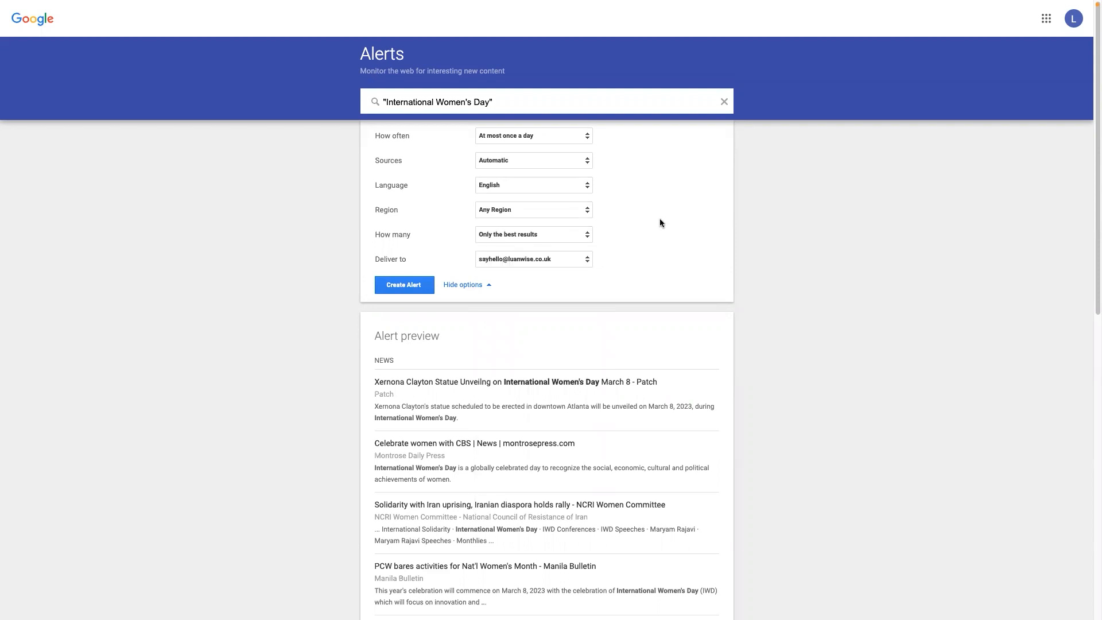
mouse_move(604, 252)
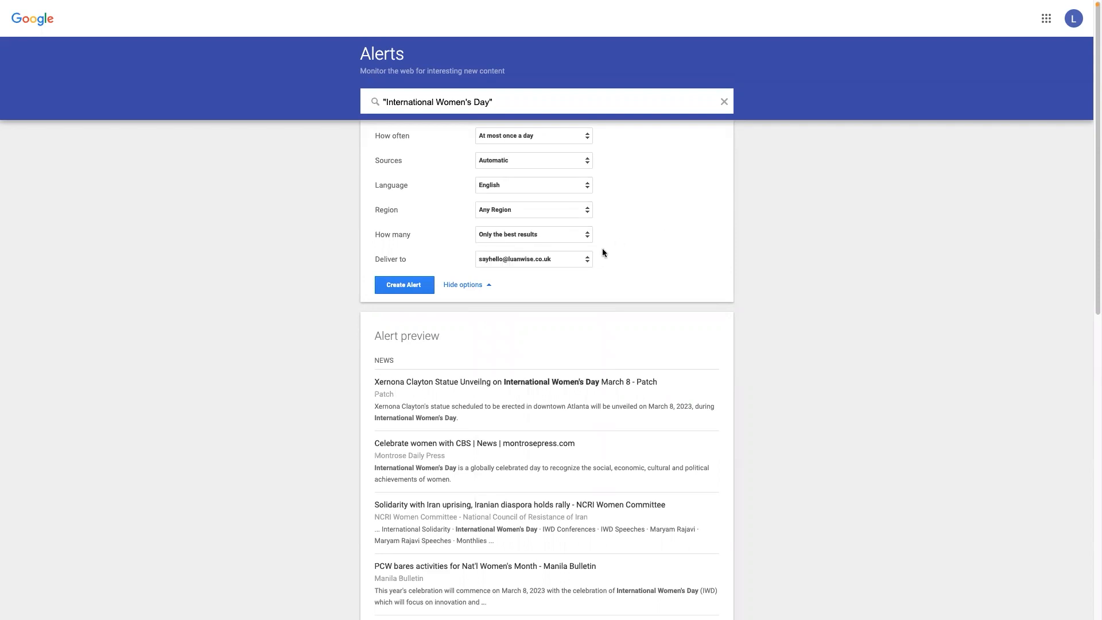
Keep email delivery and create the International Women's Day alert
left_click(534, 259)
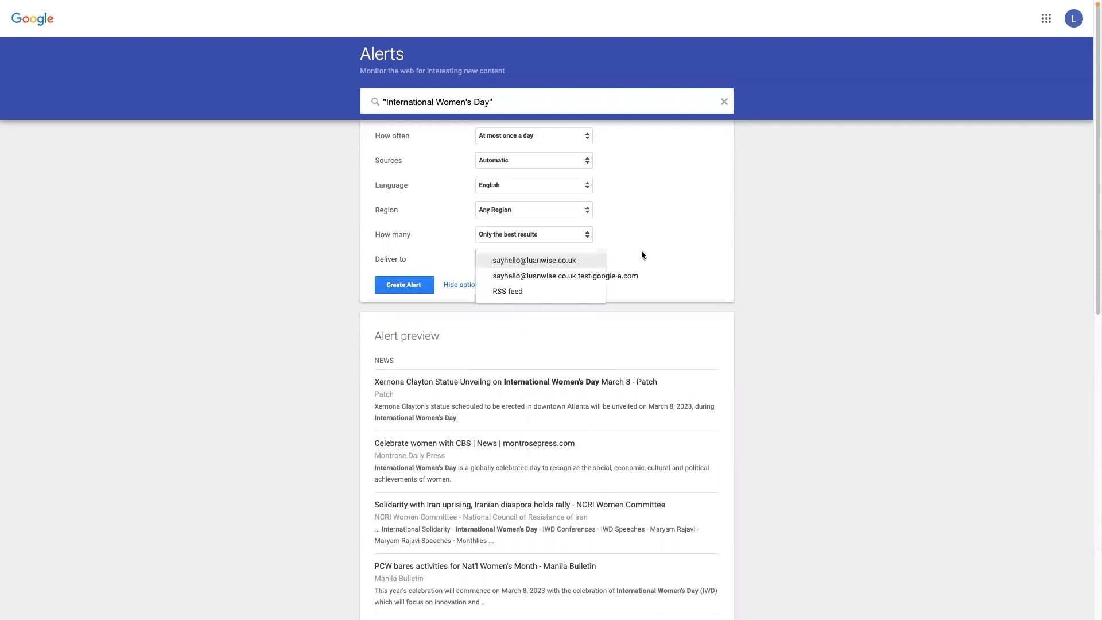
mouse_move(569, 295)
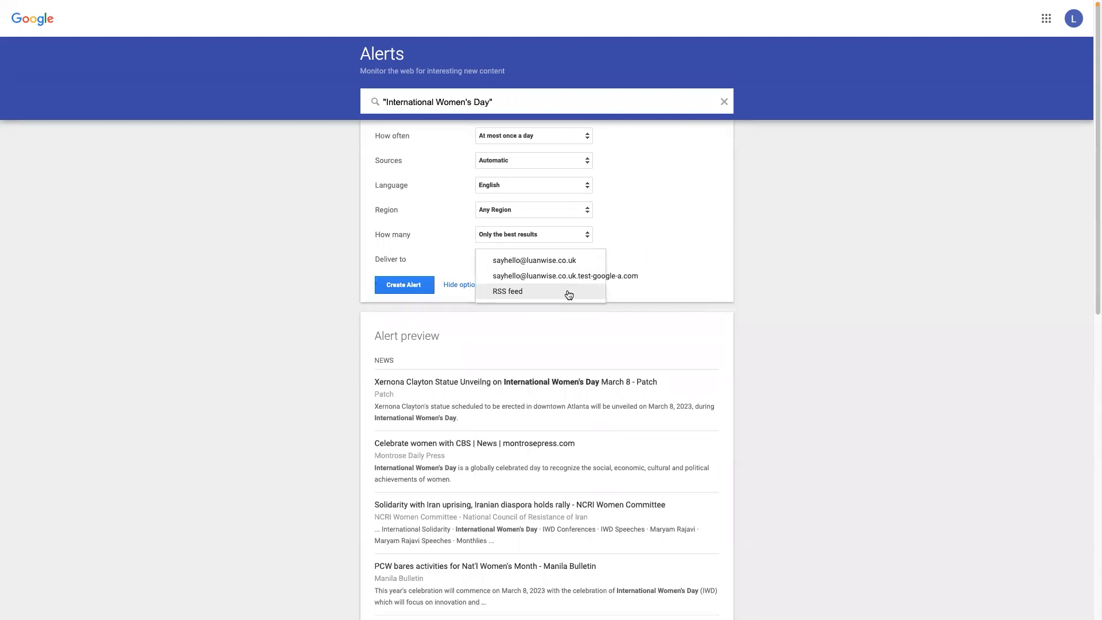
left_click(534, 260)
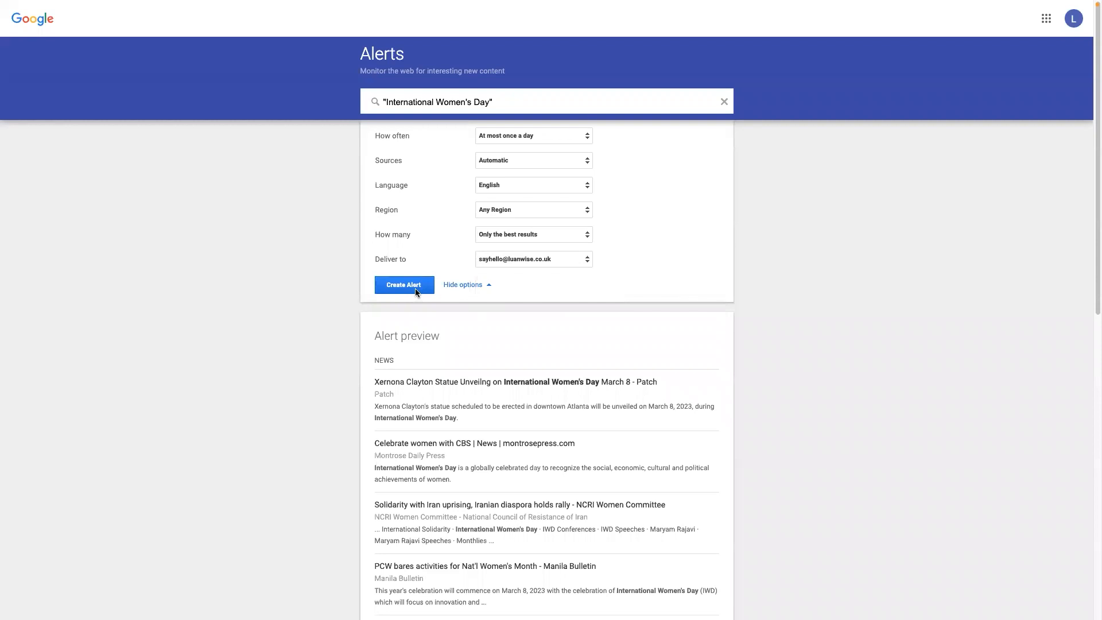
left_click(405, 285)
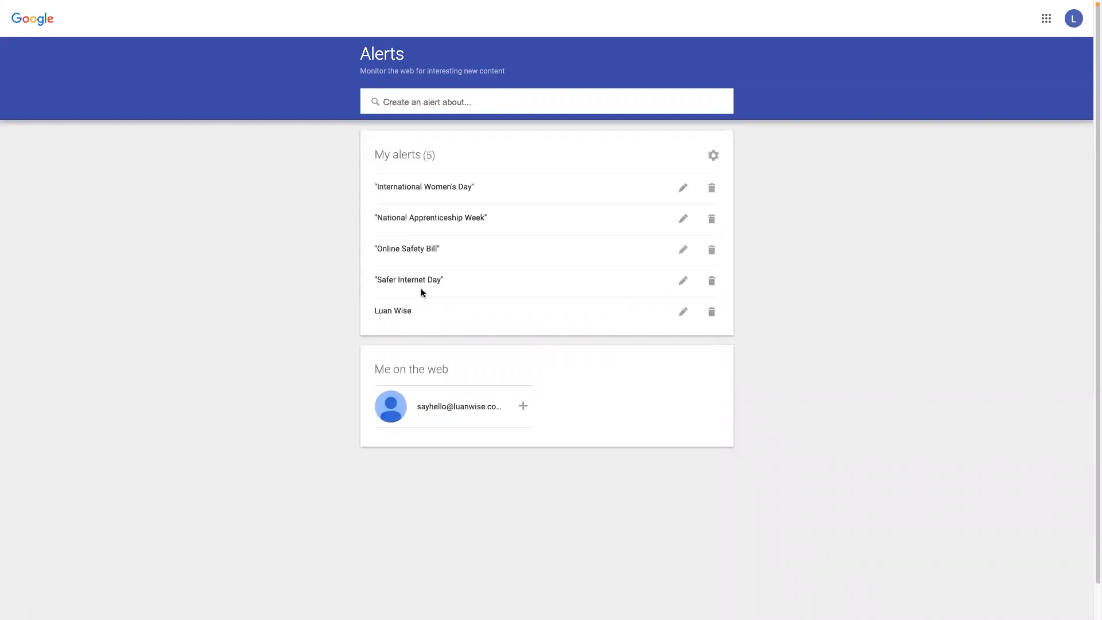
mouse_move(486, 323)
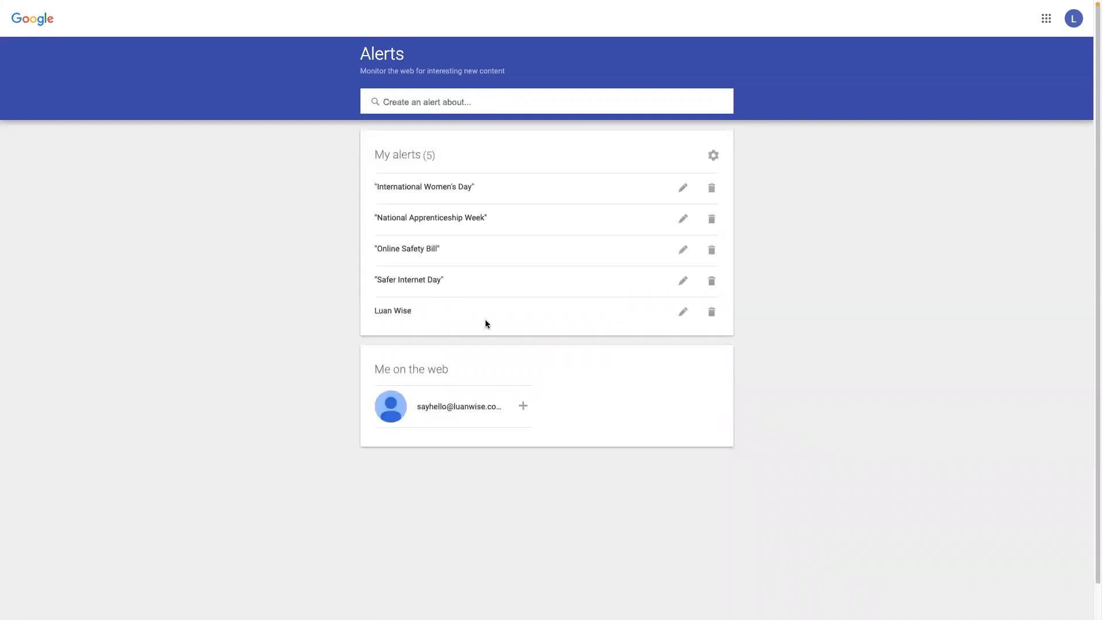